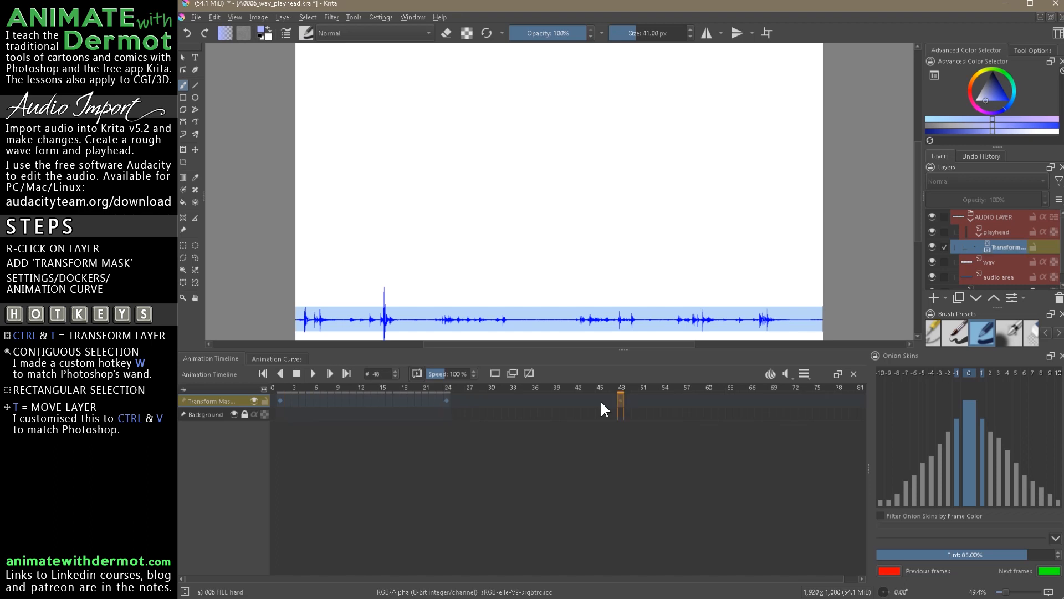
# Show the transform mask's keyframes in the Animation Curves docker instead of the timeline.
pyautogui.click(276, 358)
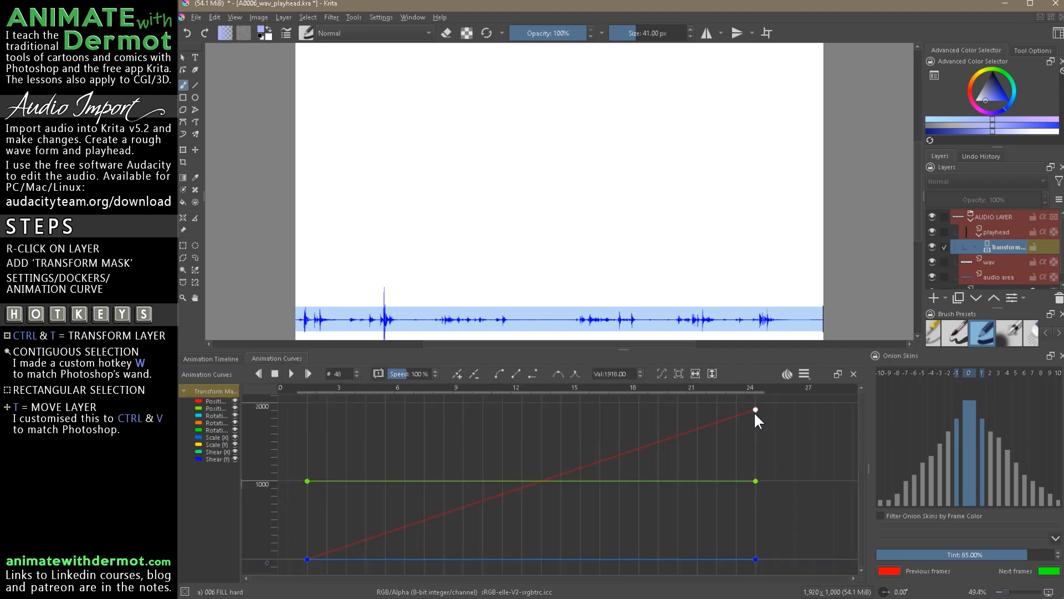
pyautogui.moveTo(755, 409); pyautogui.dragTo(559, 409)
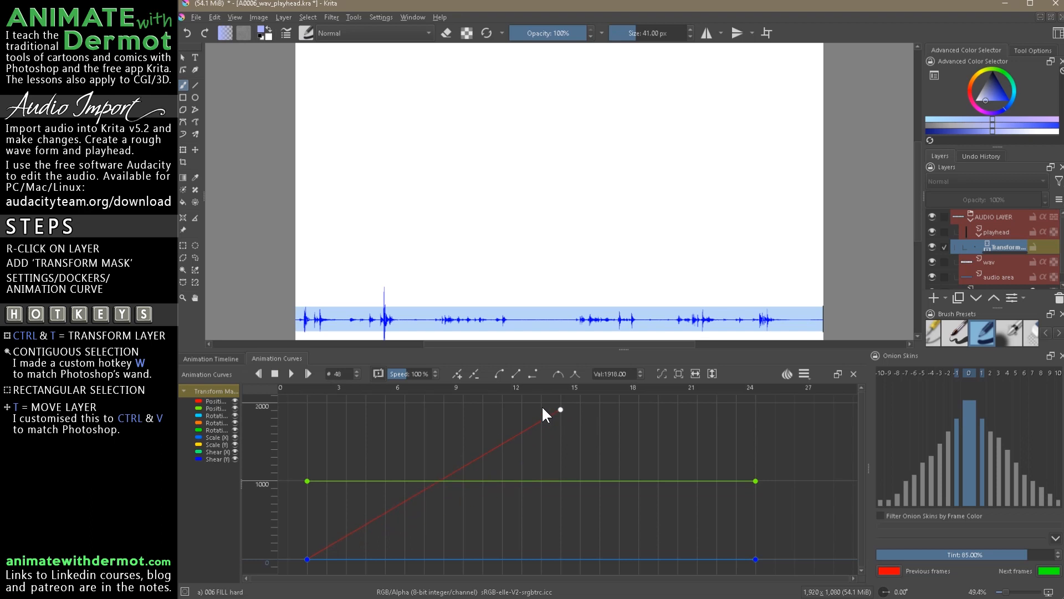
pyautogui.moveTo(560, 409); pyautogui.dragTo(755, 409)
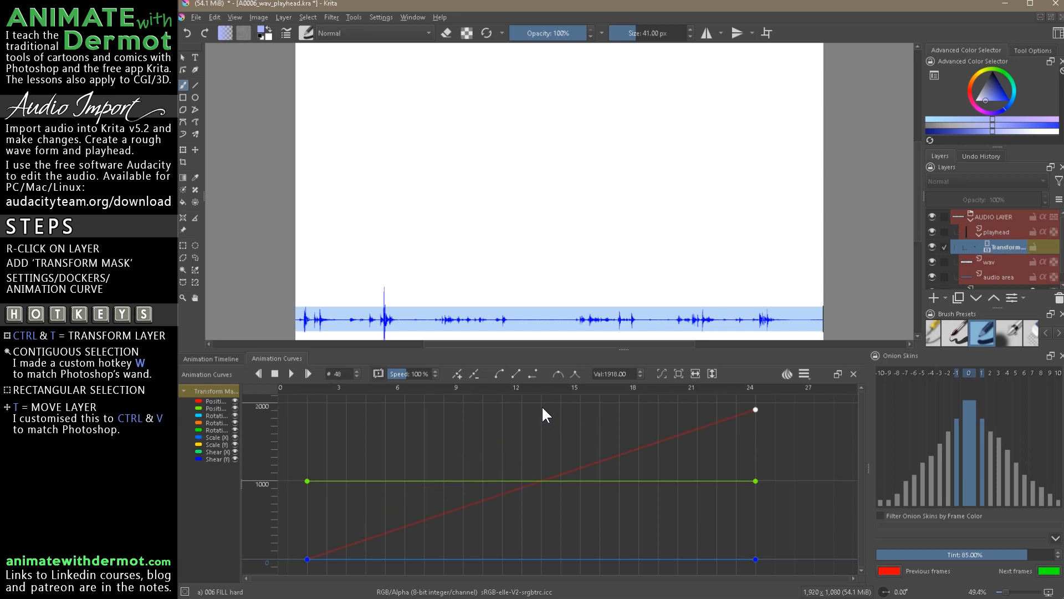
pyautogui.moveTo(818, 435)
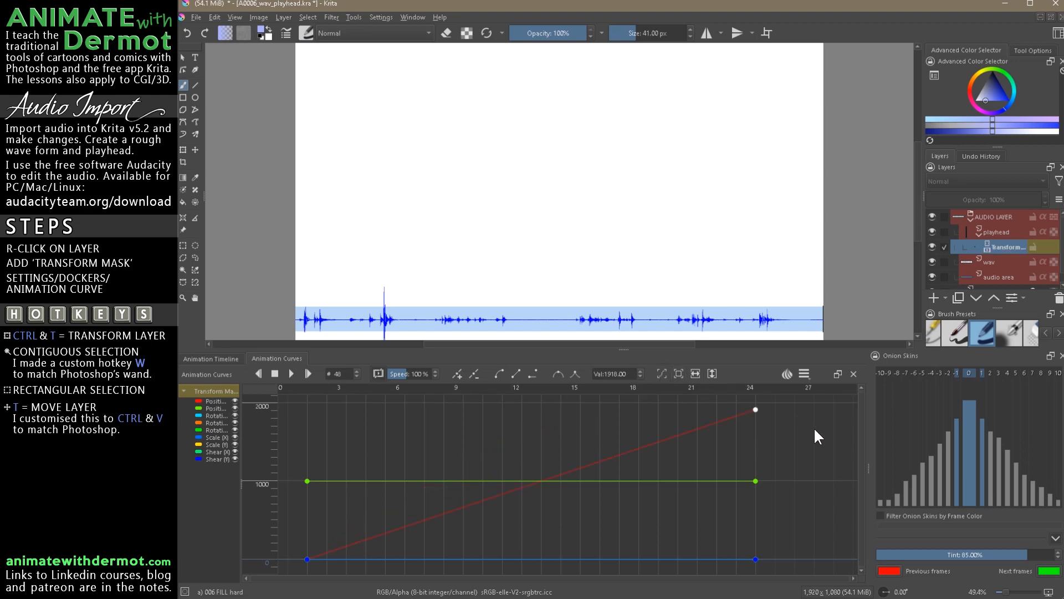
pyautogui.moveTo(683, 378)
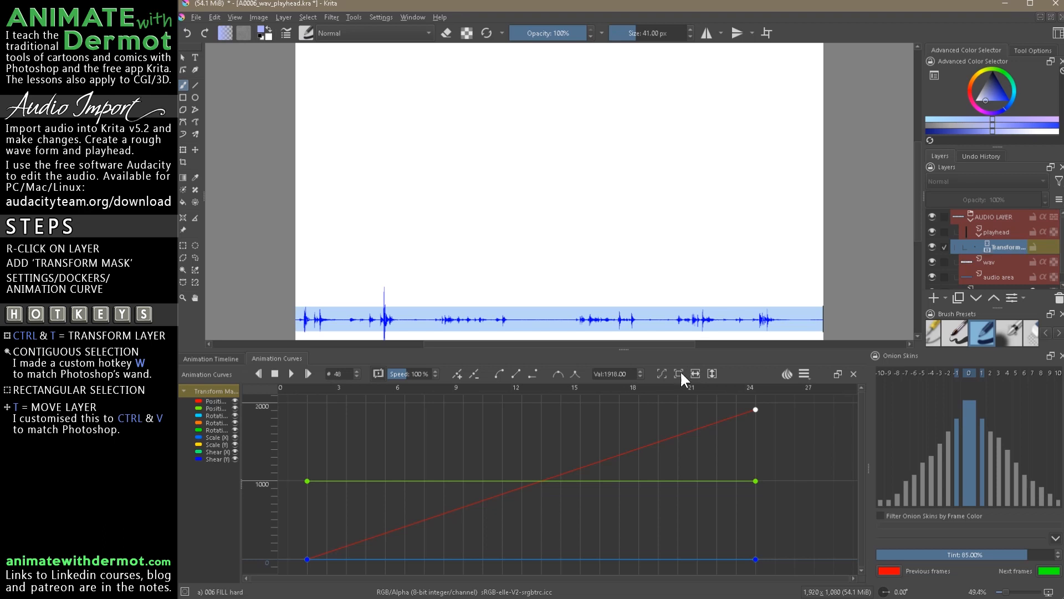